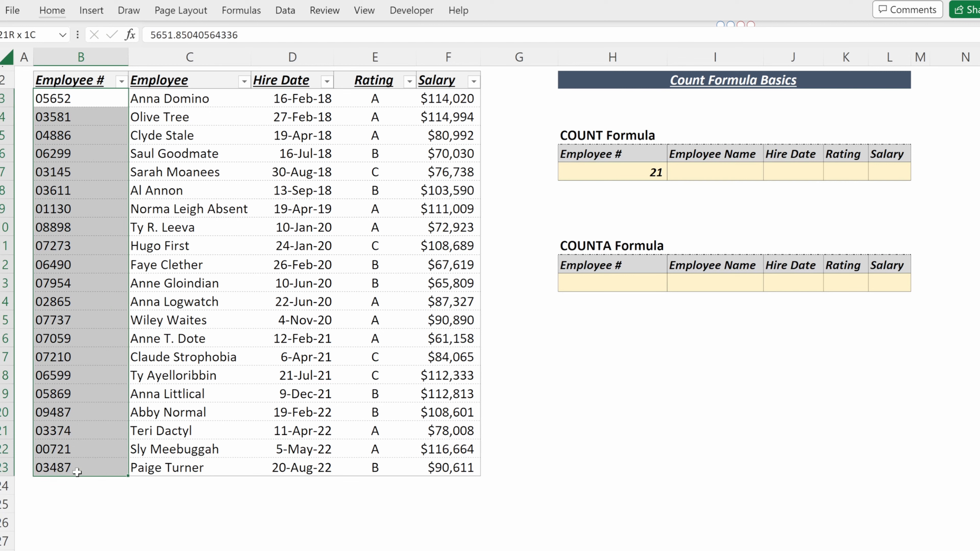
- Enter COUNT formulas for Employee Name through Salary, yielding 21, 0, 21, 0 and 21
{"action": "left_click", "coordinate": [611, 172]}
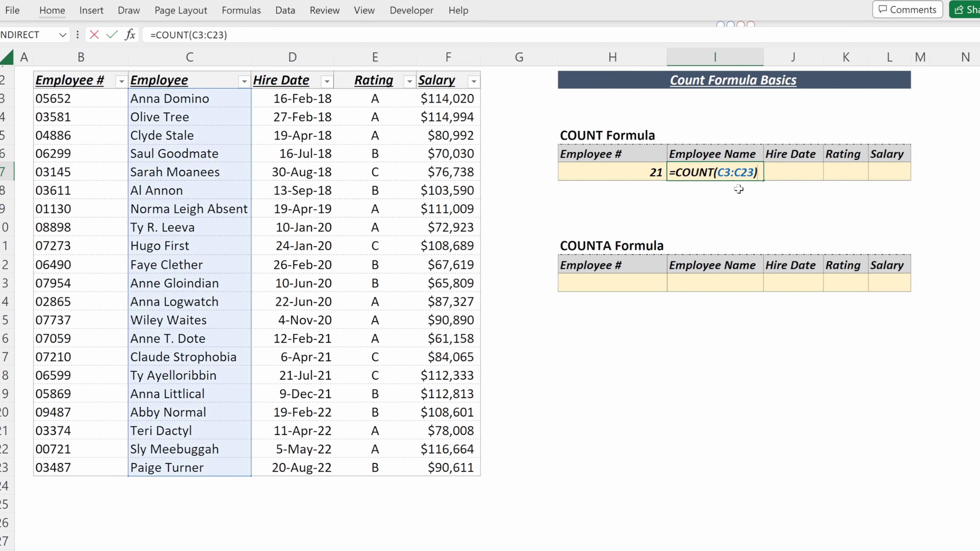
{"action": "key", "text": "Return"}
{"action": "type", "text": "=COUNT(F3:F23)"}
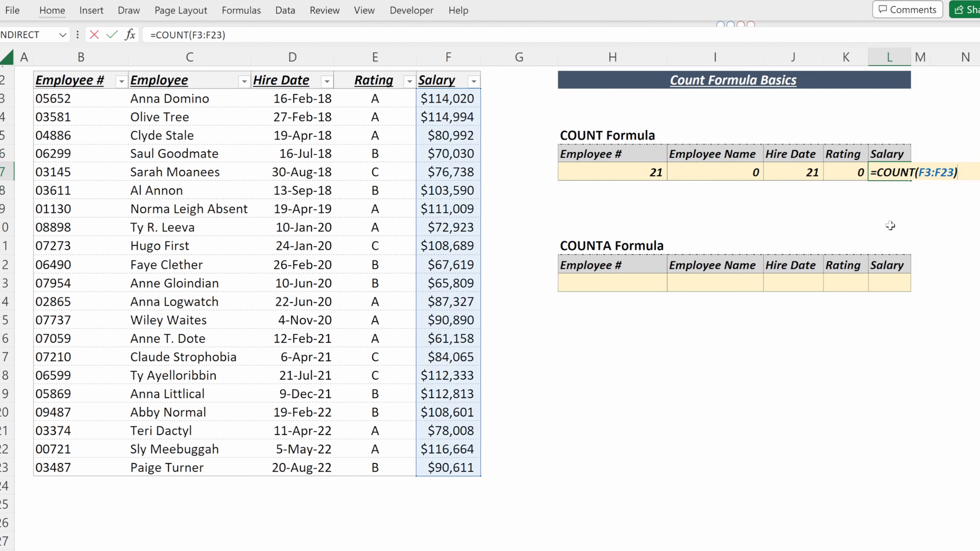
{"action": "key", "text": "Return"}
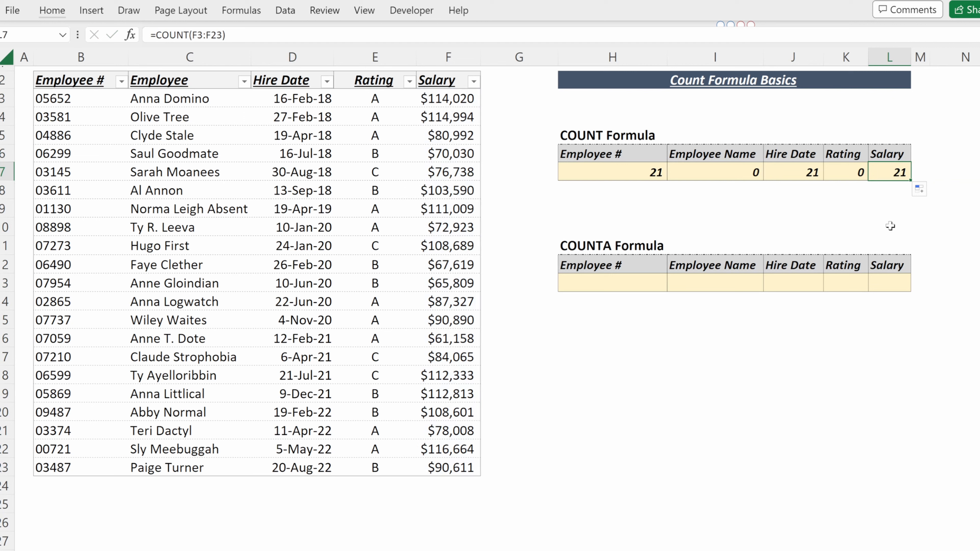
- Join each salary with "text" via CONCAT and paste values back, dropping Salary COUNT to 0
{"action": "type", "text": "=CONCAT("}
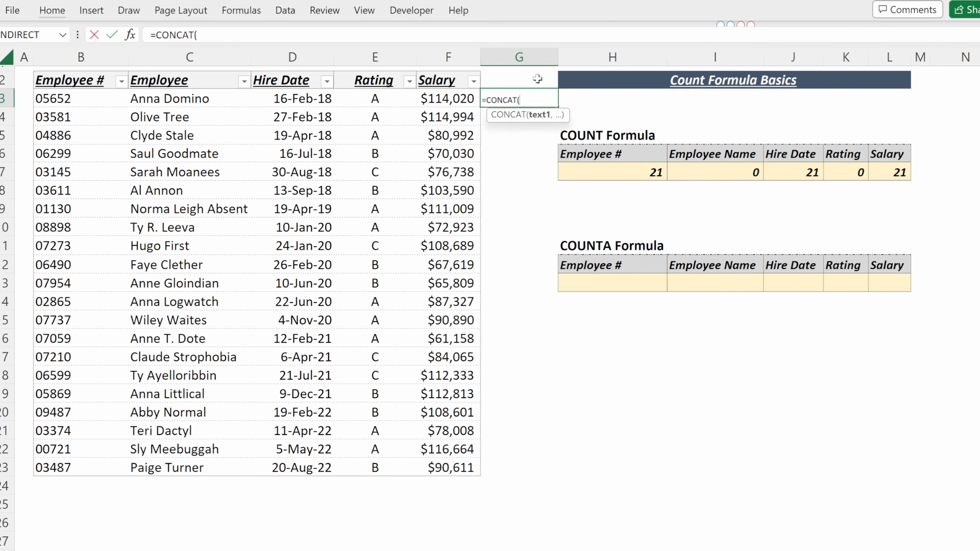
{"action": "left_click", "coordinate": [448, 98]}
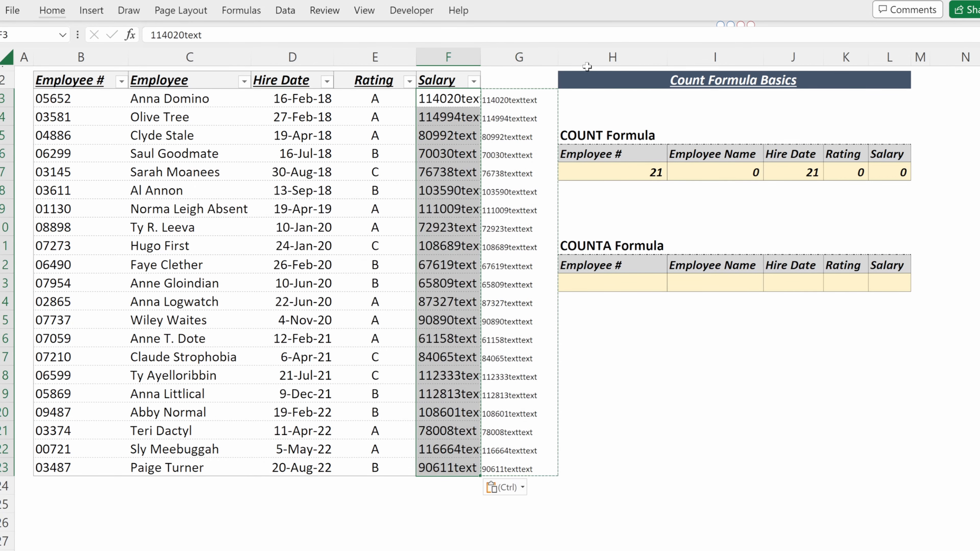
{"action": "left_click", "coordinate": [902, 172]}
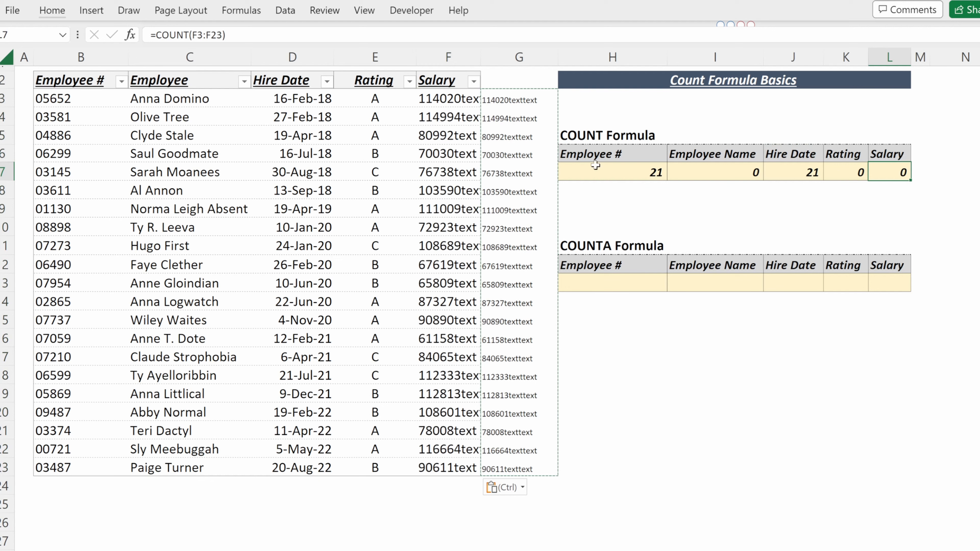
{"action": "mouse_move", "coordinate": [498, 100]}
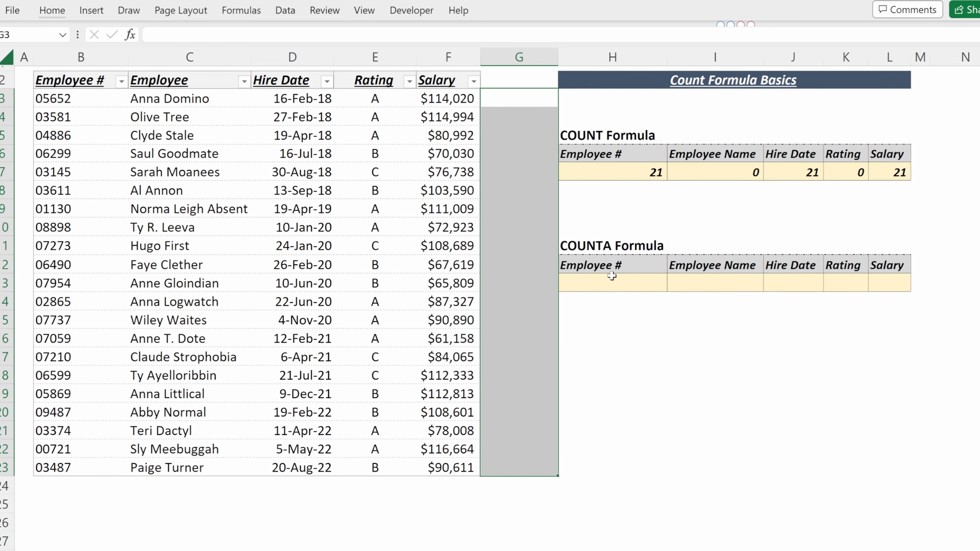
- Enter =COUNTA(B3:B23) and fill right so all five columns show 21
{"action": "type", "text": "=count"}
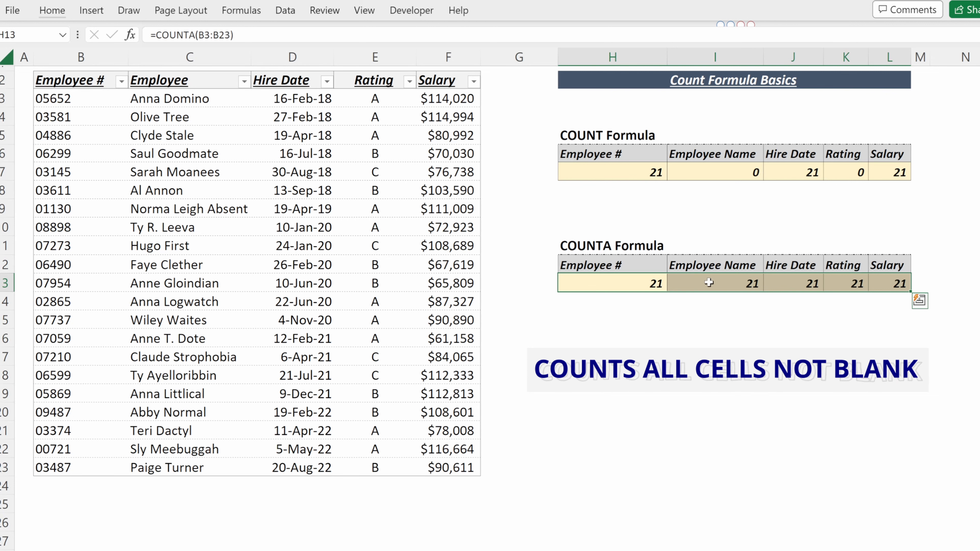
{"action": "left_click", "coordinate": [714, 282]}
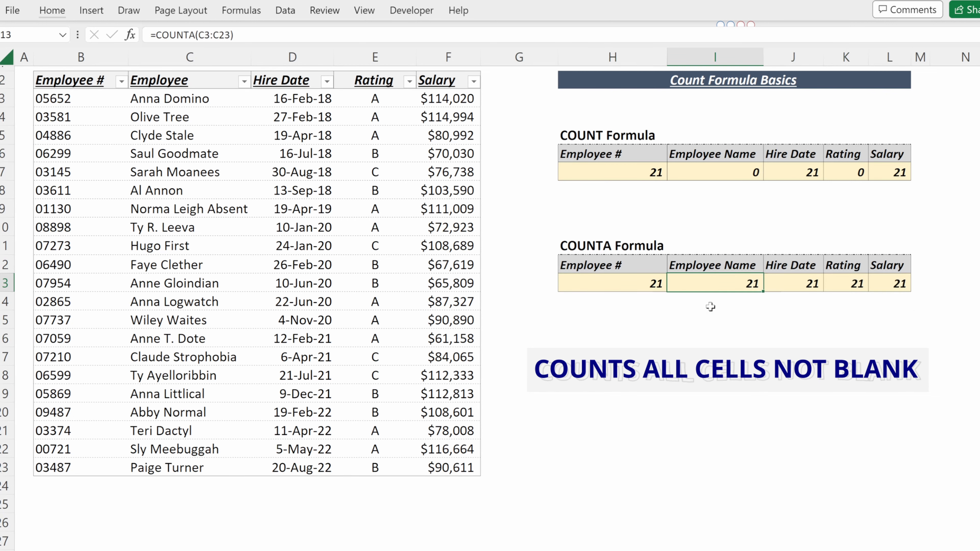
{"action": "left_click", "coordinate": [714, 319]}
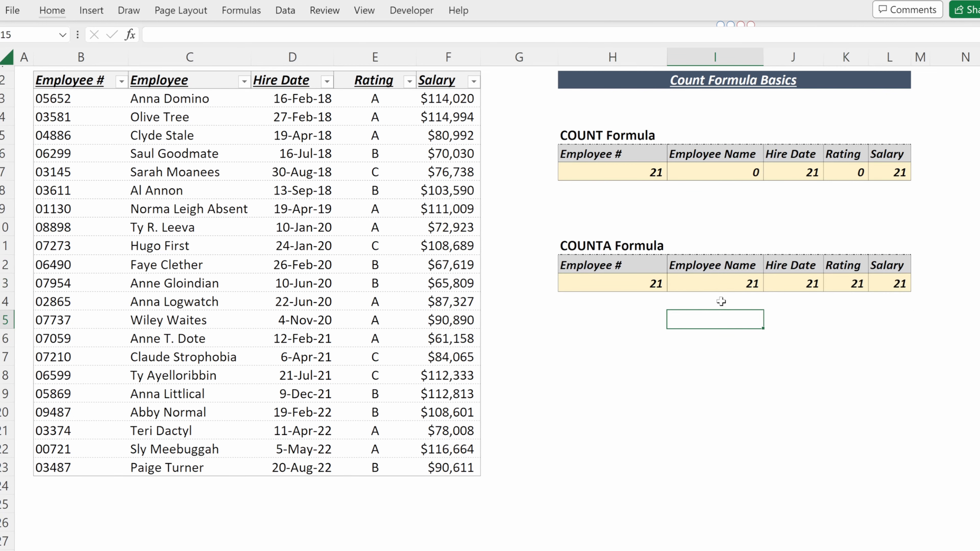